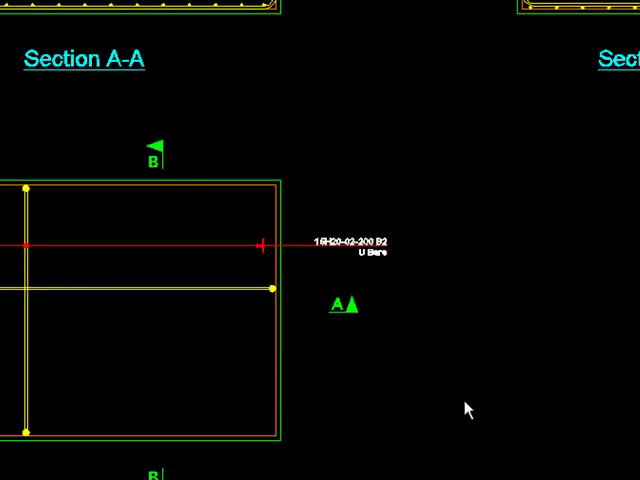
mouse_move(435, 399)
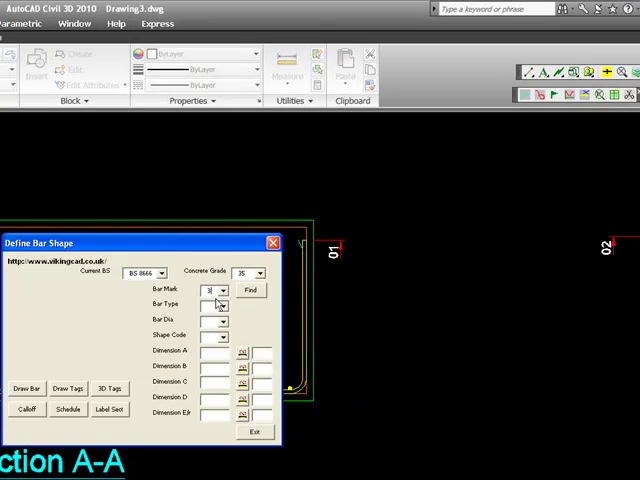
Step: Select bar mark 03 and replace its Dimension A value for the H12 shape code 21 bar
click(397, 252)
text(70)
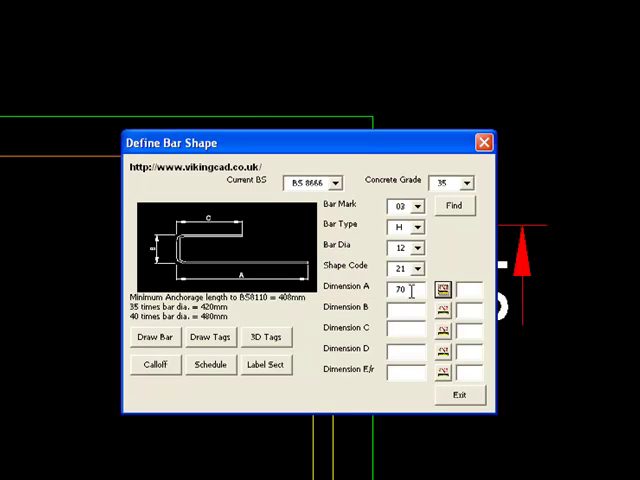
triple_click(398, 289)
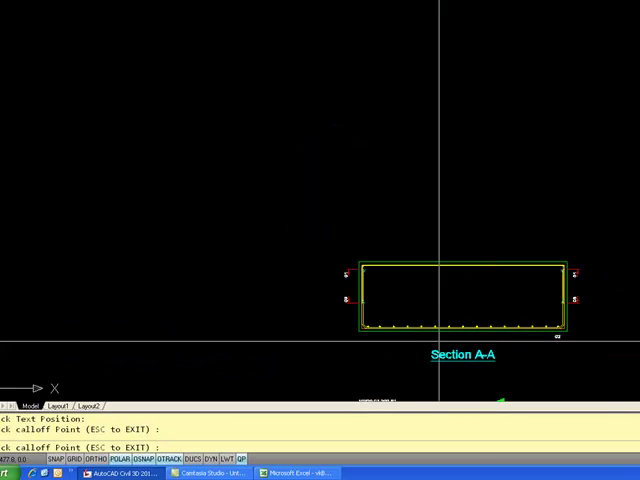
Step: Zoom in and out on Section A-A while placing bar 03 and its 03 tag
scroll(up, 3)
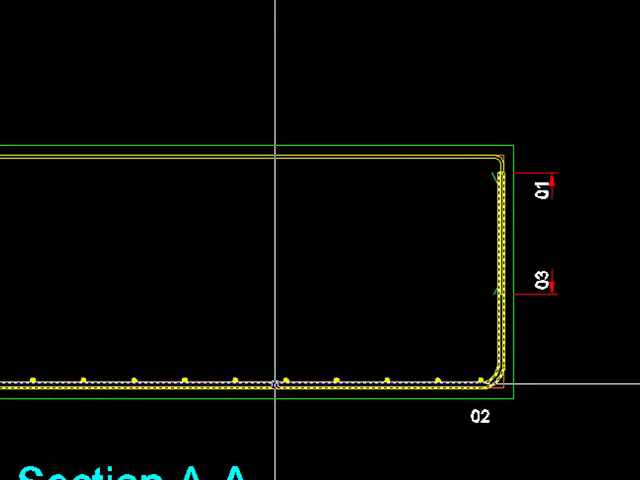
scroll(down, 3)
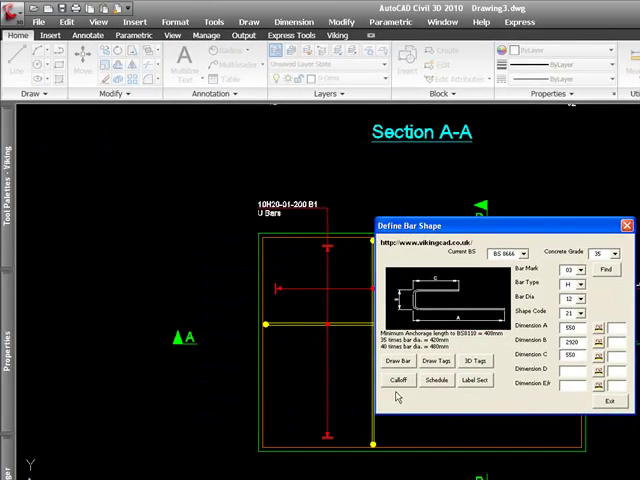
Step: Call off bar 03 at 200 centres as U Bars with suffix T1, picking the start point
click(399, 380)
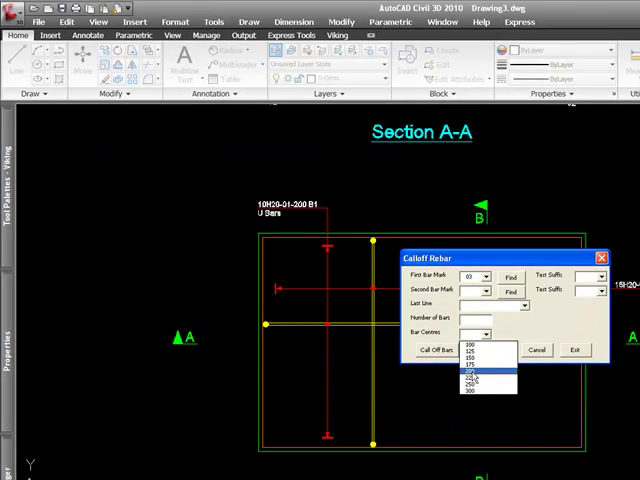
click(479, 361)
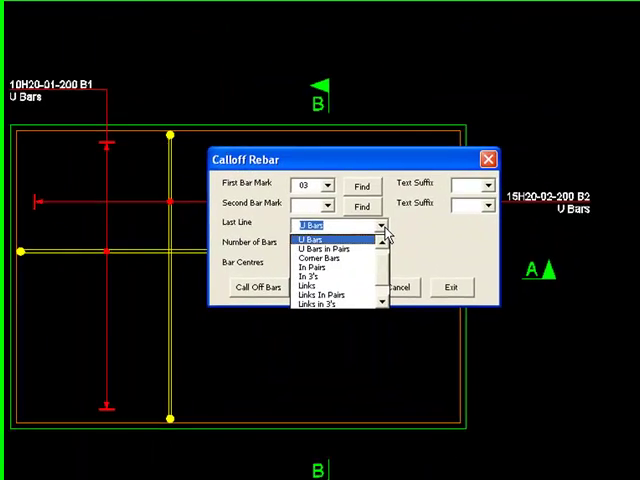
click(308, 236)
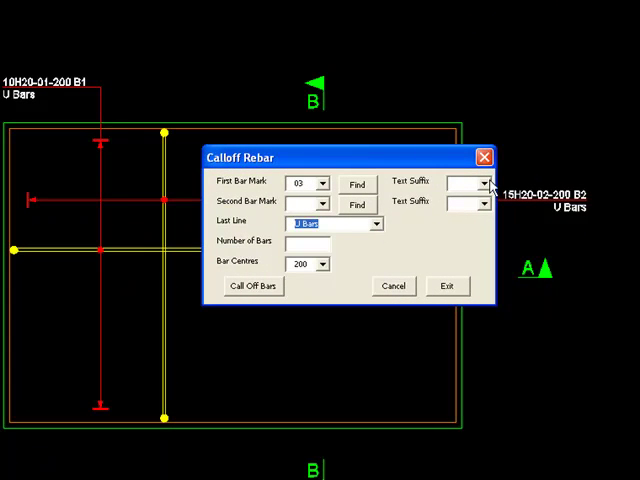
click(483, 183)
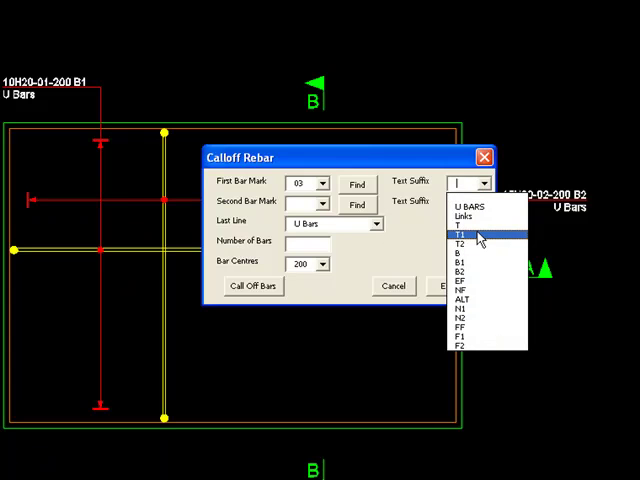
click(463, 229)
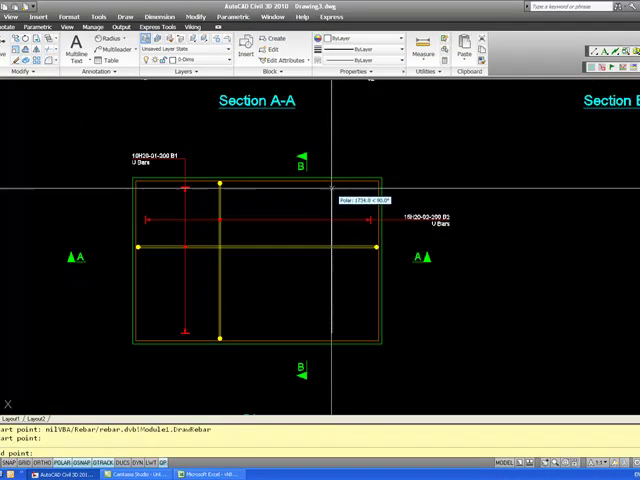
click(334, 190)
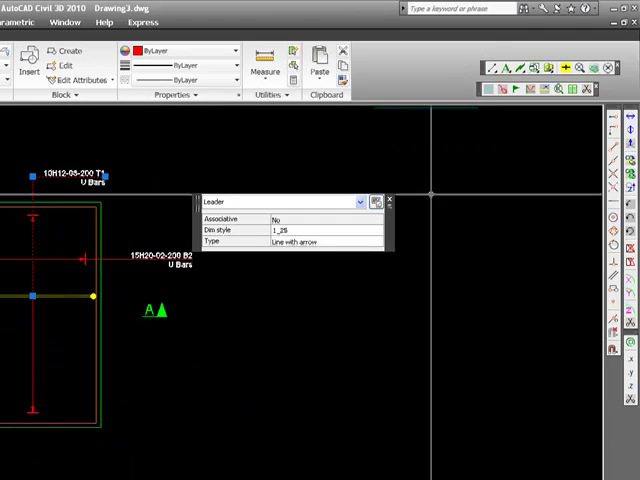
Step: Place the 10H12-03-200 T1 U Bars call-off and bring up bar 01's 700×2920×700 definition
click(388, 201)
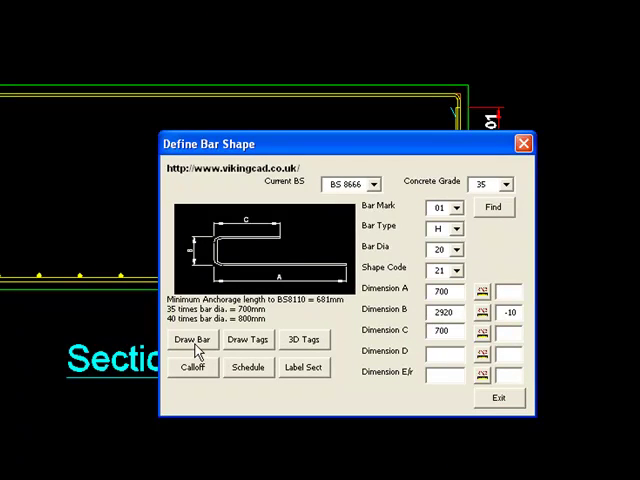
Step: Redraw bars 01 and 03, confirming the redefinition of each existing mark
click(192, 340)
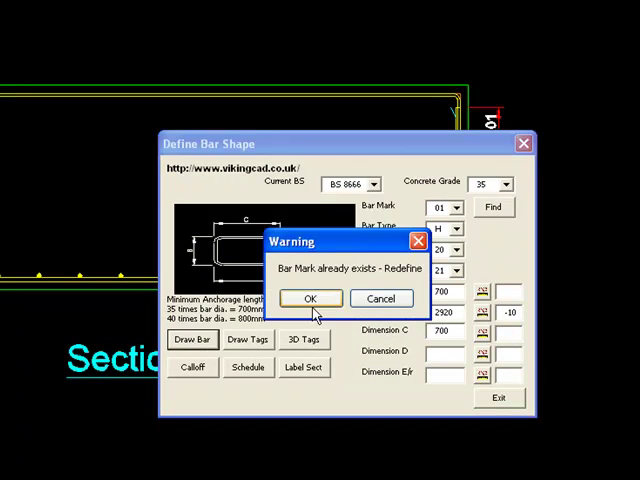
click(311, 298)
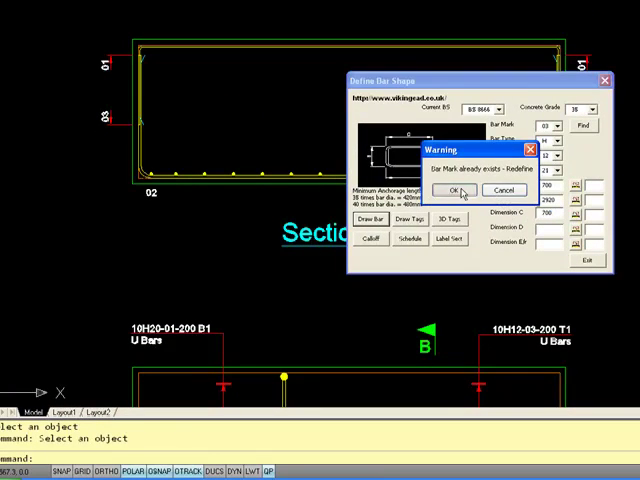
click(451, 190)
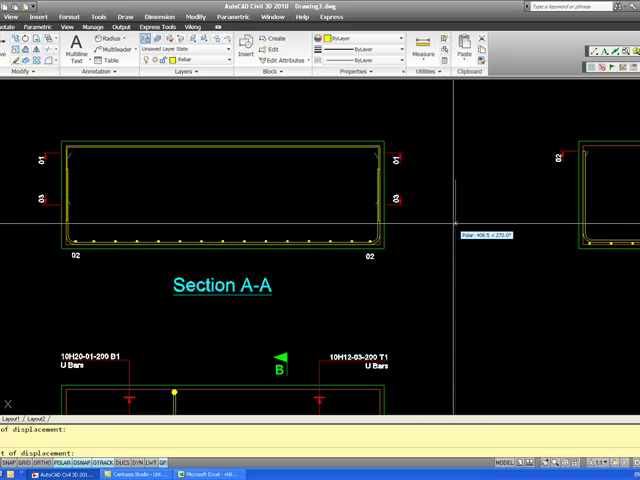
Step: Move the redrawn bar by 150, then zoom to check the 01 and 03 tags
text(150)
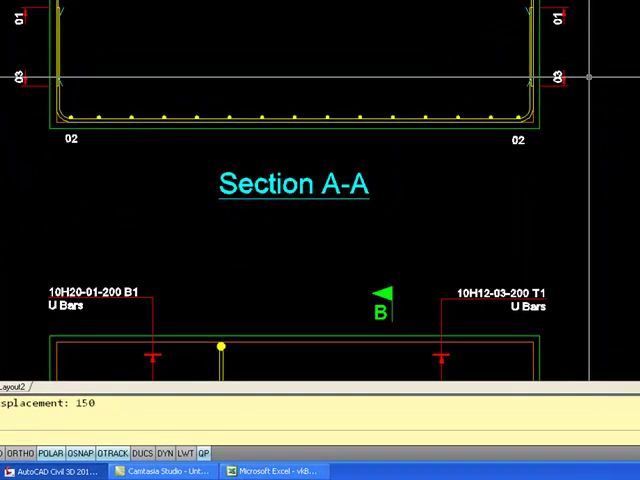
scroll(up, 3)
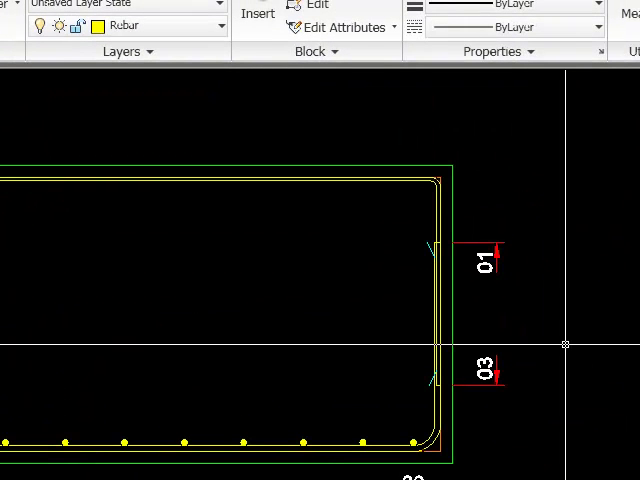
mouse_move(573, 303)
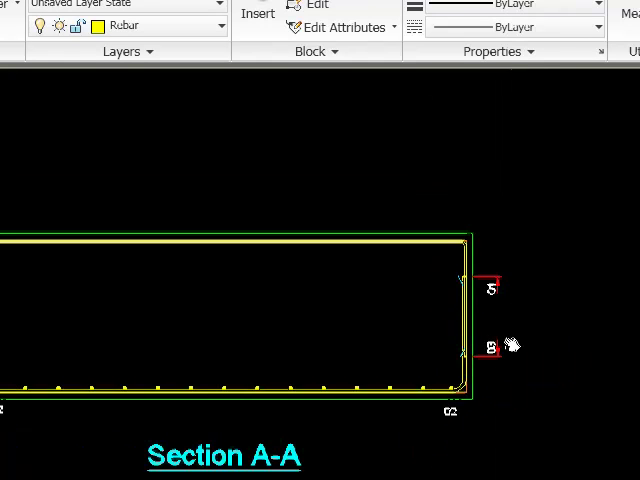
scroll(down, 3)
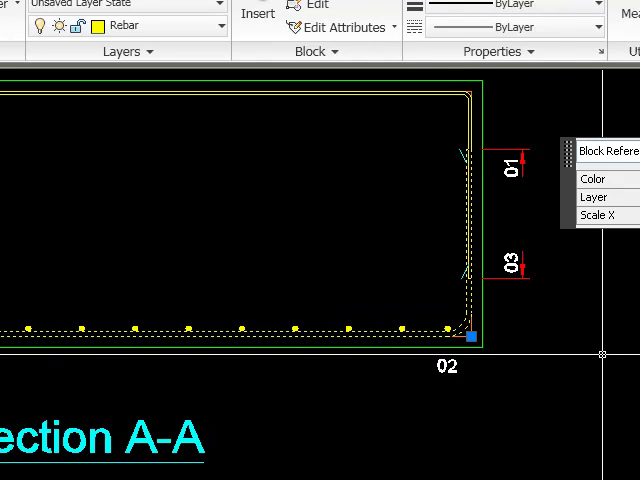
scroll(down, 3)
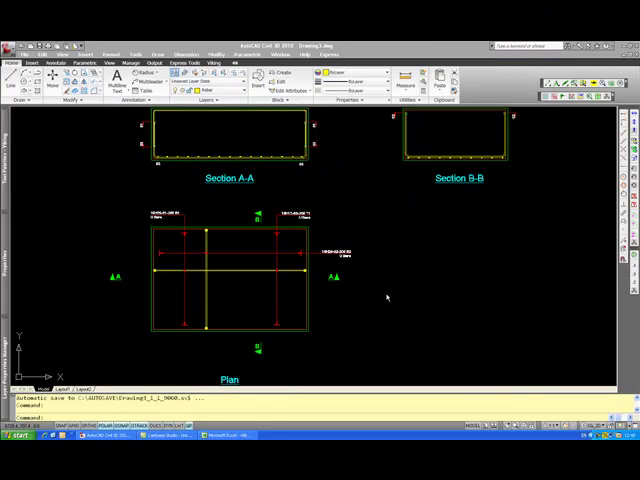
mouse_move(398, 277)
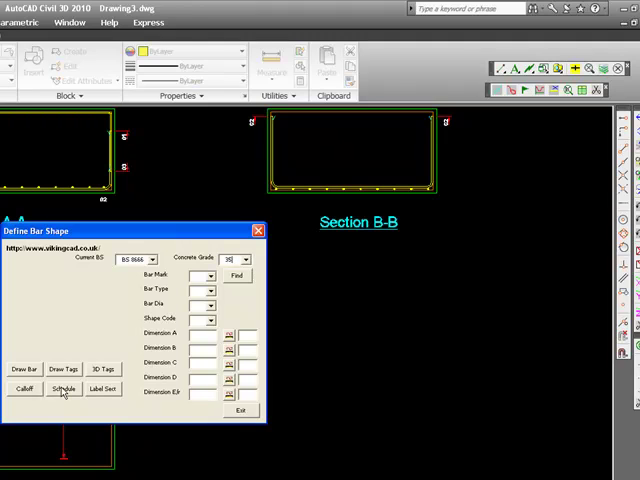
Step: Export the called-off bars to an Excel schedule, accepting the Excel requirement notice
click(62, 389)
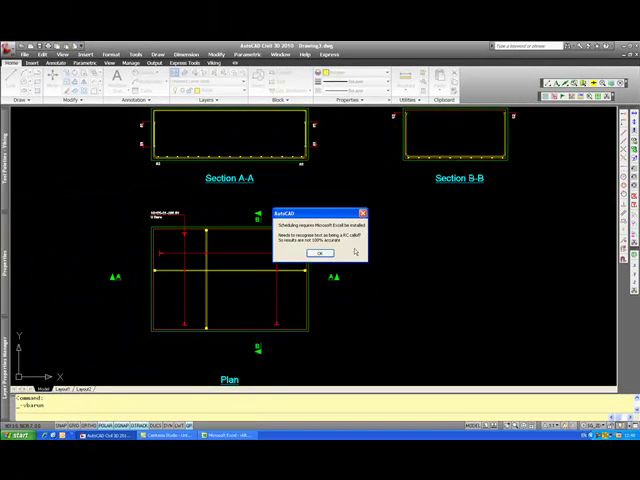
click(320, 253)
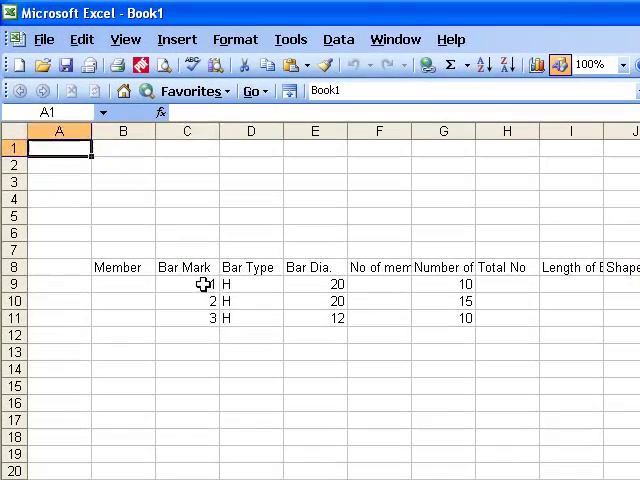
Step: Select the Bar Type and Bar Dia cells for rows 9–11 in Book1
click(442, 284)
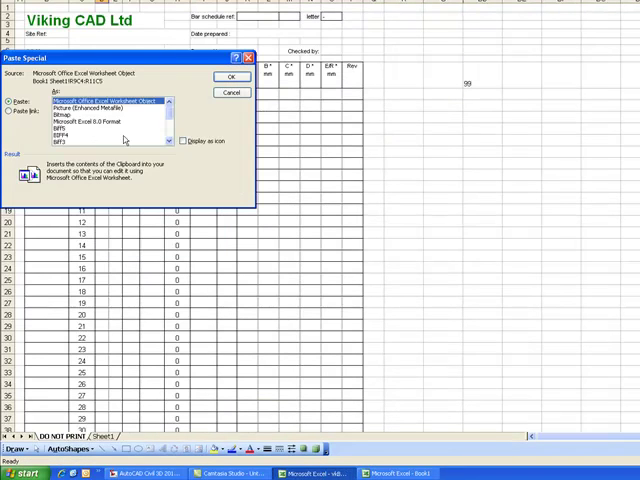
Step: Paste Special the types, diameters, shape code 21 and A–C dimensions into the schedule
click(231, 77)
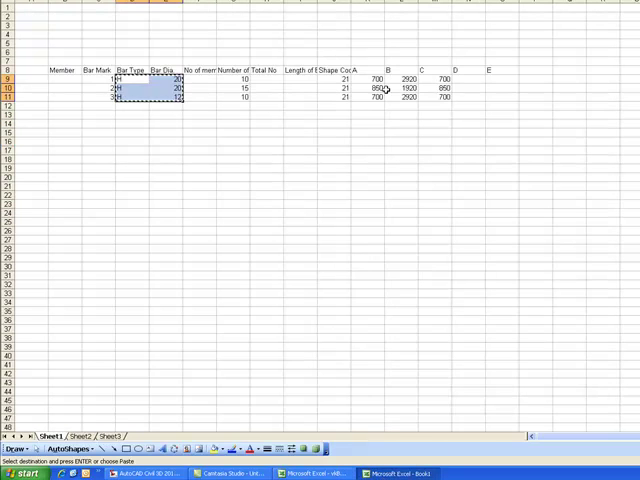
right_click(385, 88)
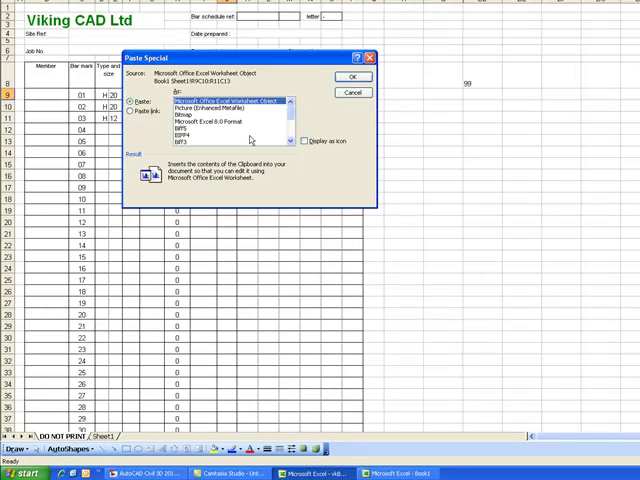
click(351, 75)
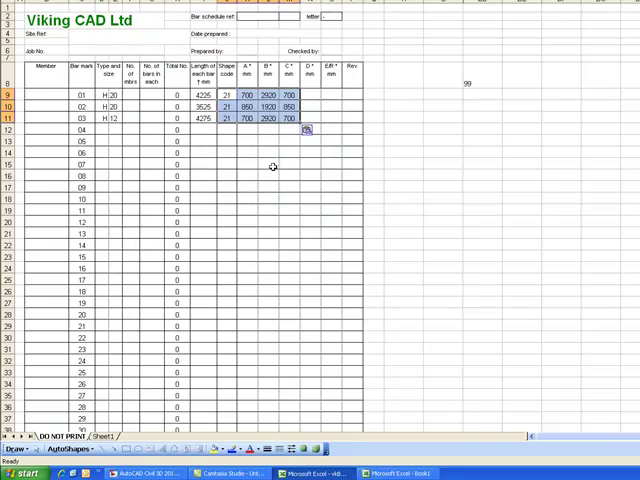
click(252, 175)
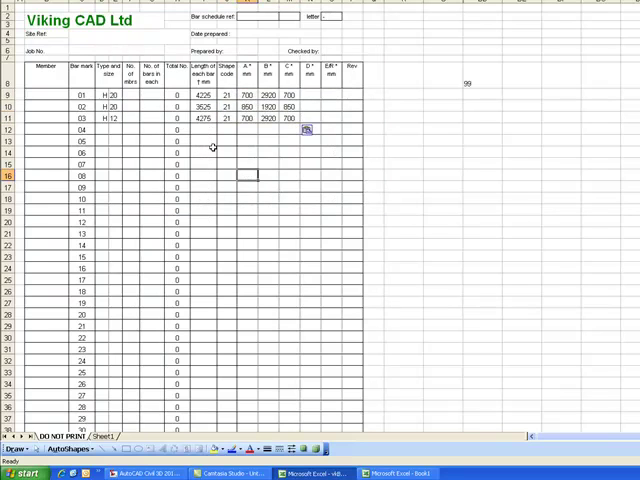
mouse_move(229, 130)
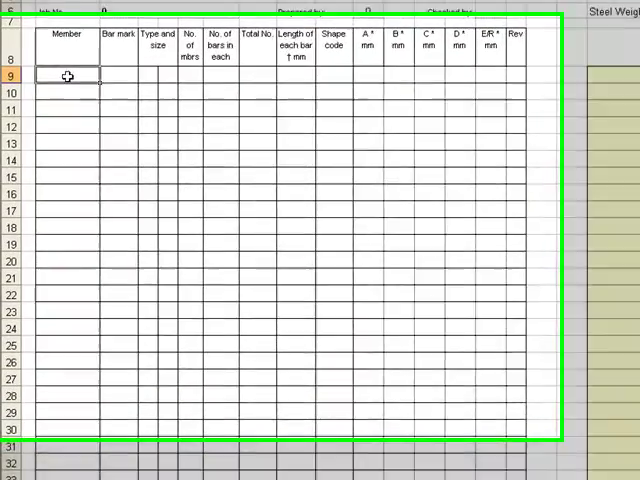
Step: Label the schedule members 'base 1' and 'base2', giving base2 bar mark 3
text(base 1)
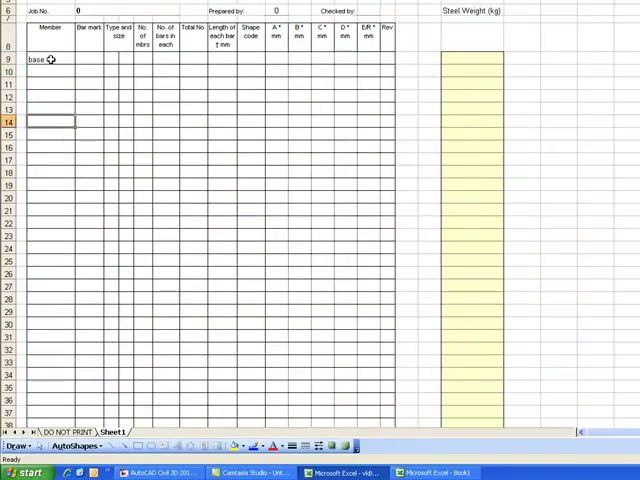
text(base2)
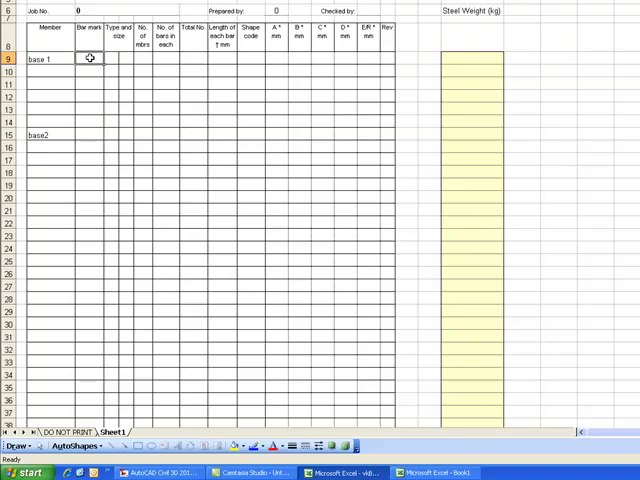
text(02)
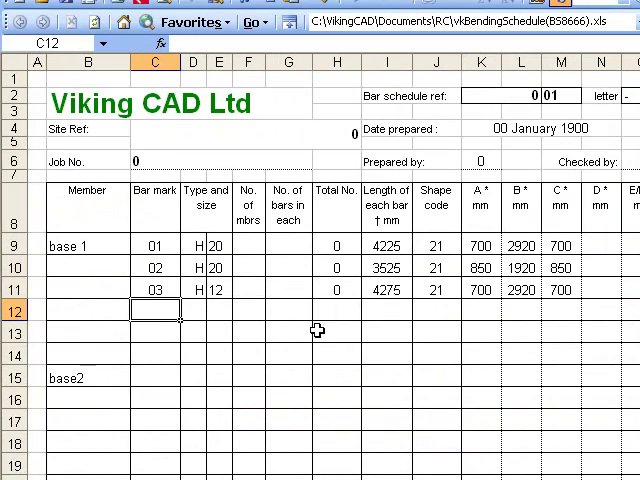
mouse_move(218, 288)
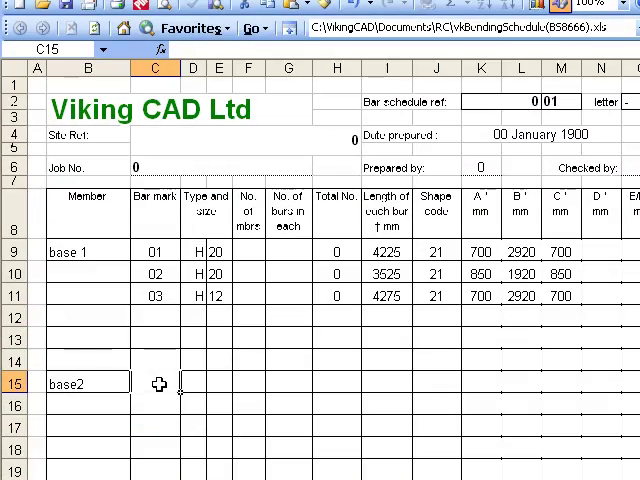
text(3)
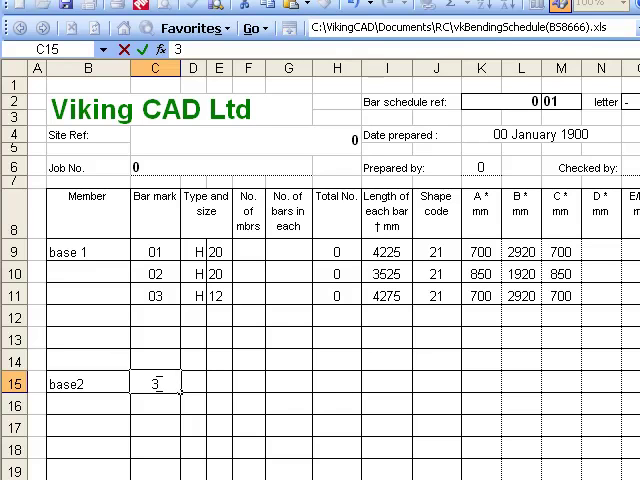
key(Return)
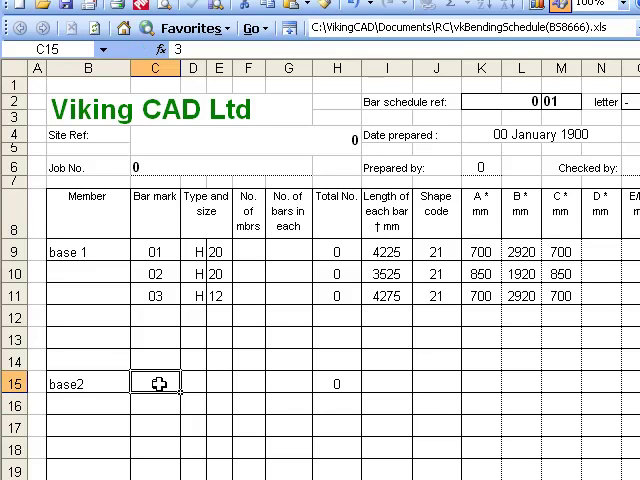
key(Return)
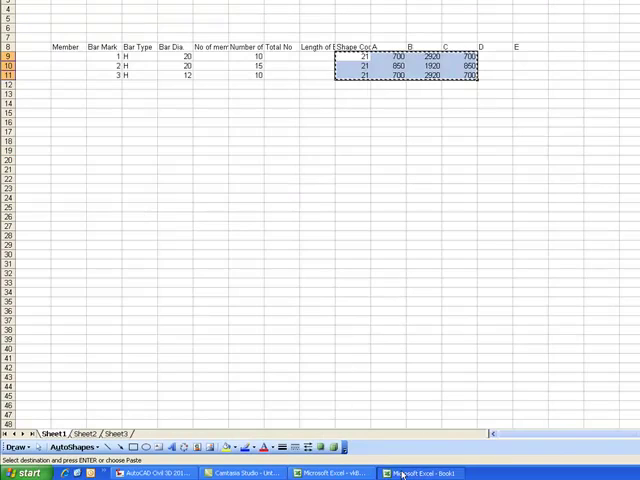
Step: Paste the bar counts for marks 01–03 into the bending schedule's No. of bars cells
click(248, 66)
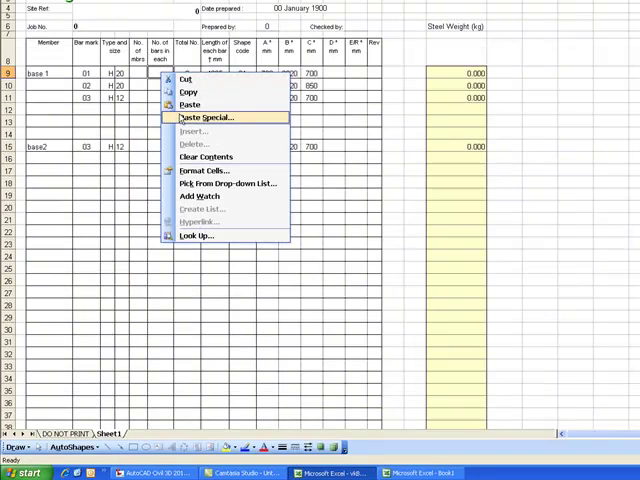
click(200, 117)
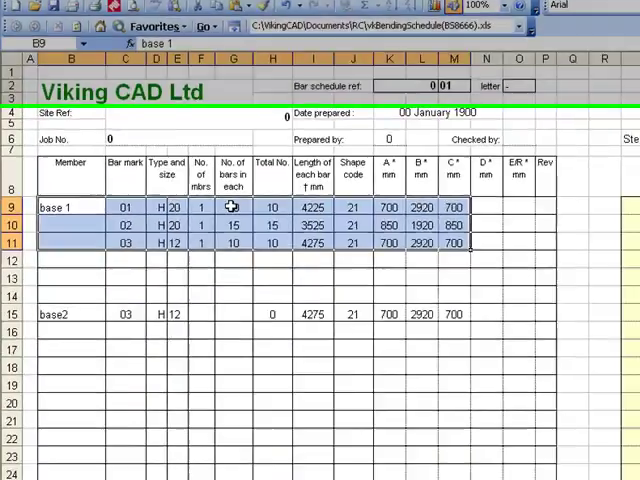
scroll(down, 3)
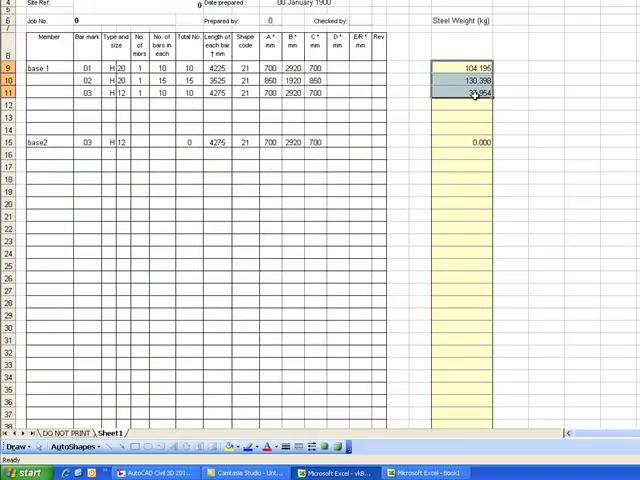